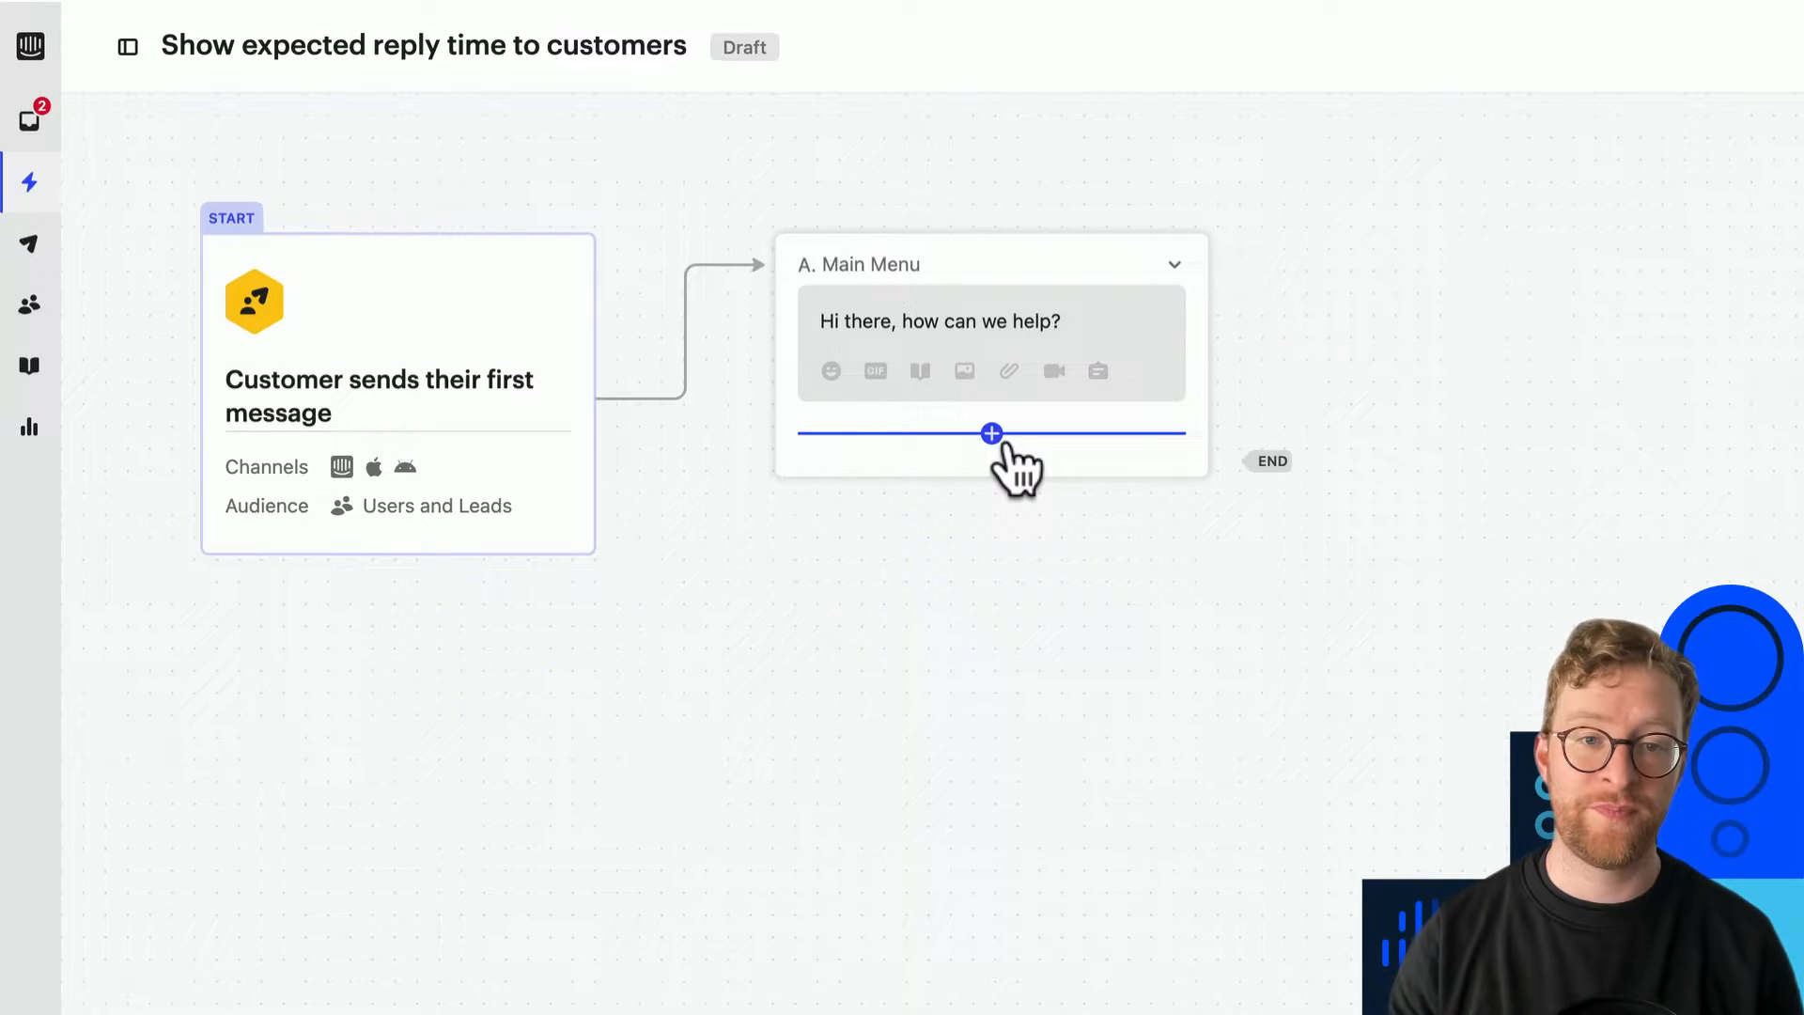
- Open the add-step list below the Main Menu message
click(992, 434)
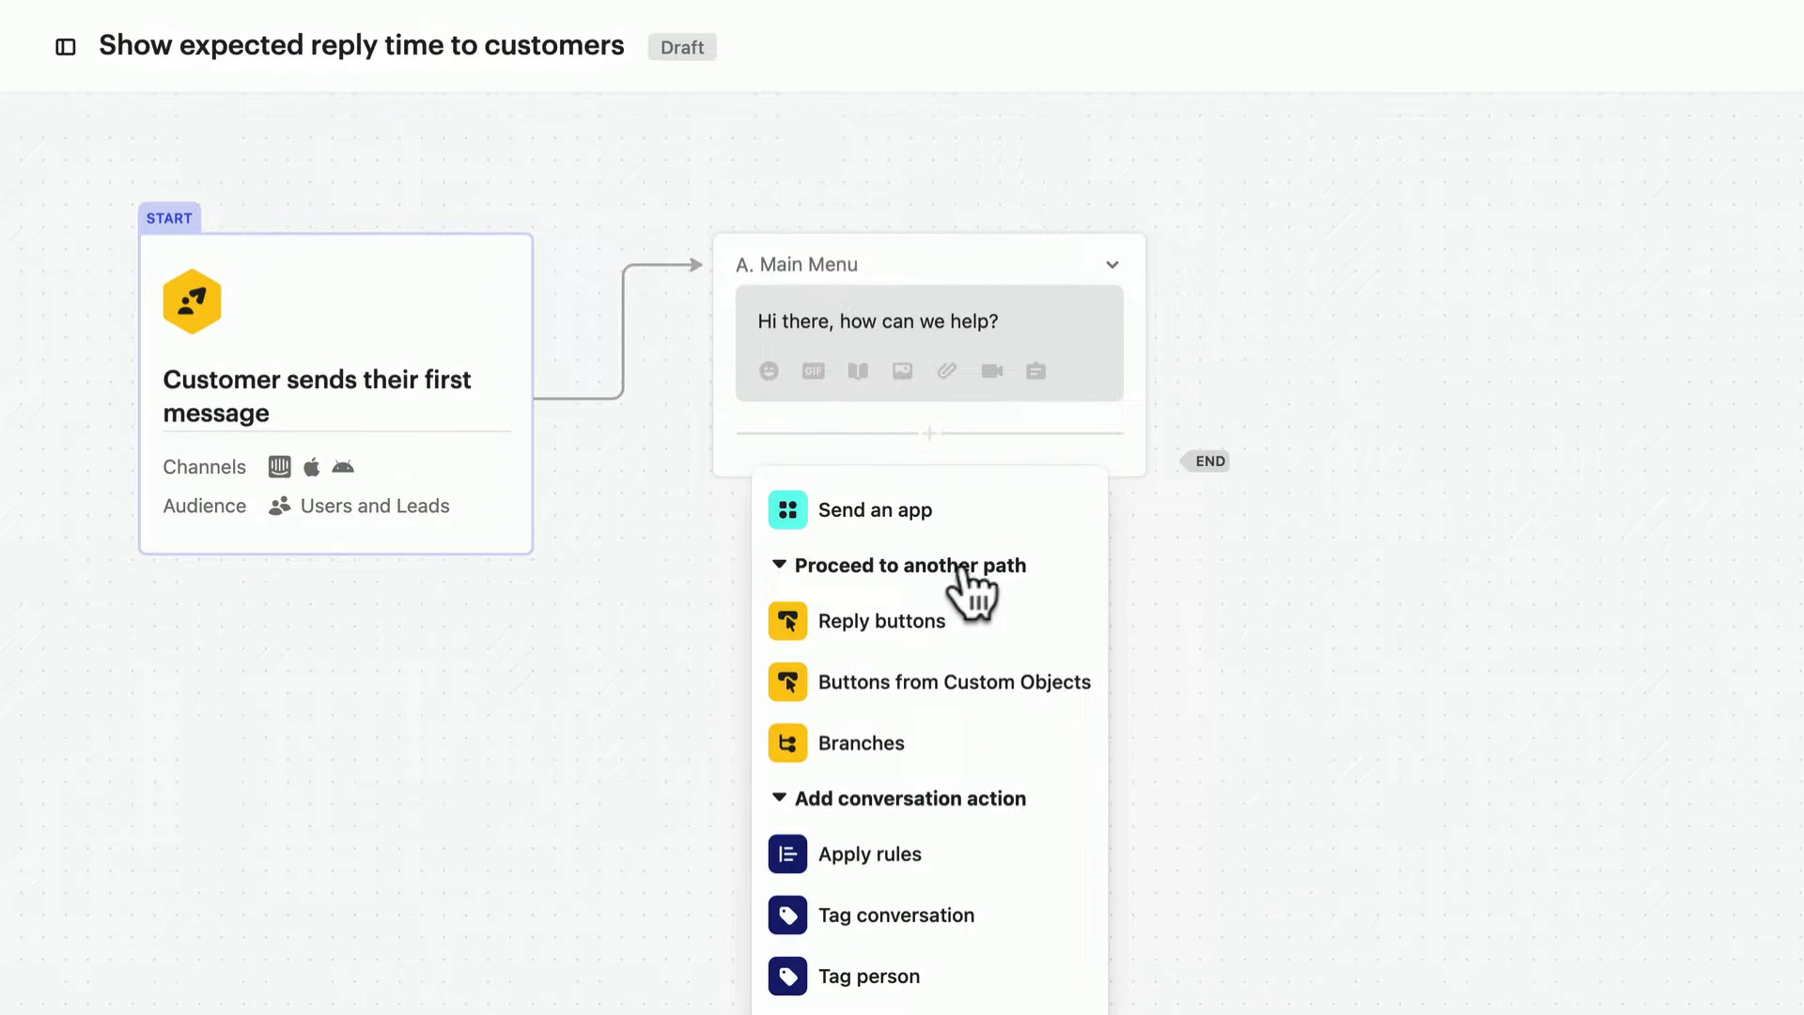
- Add Talk to sales, Talk to support and Something else reply buttons to Main Menu
click(890, 621)
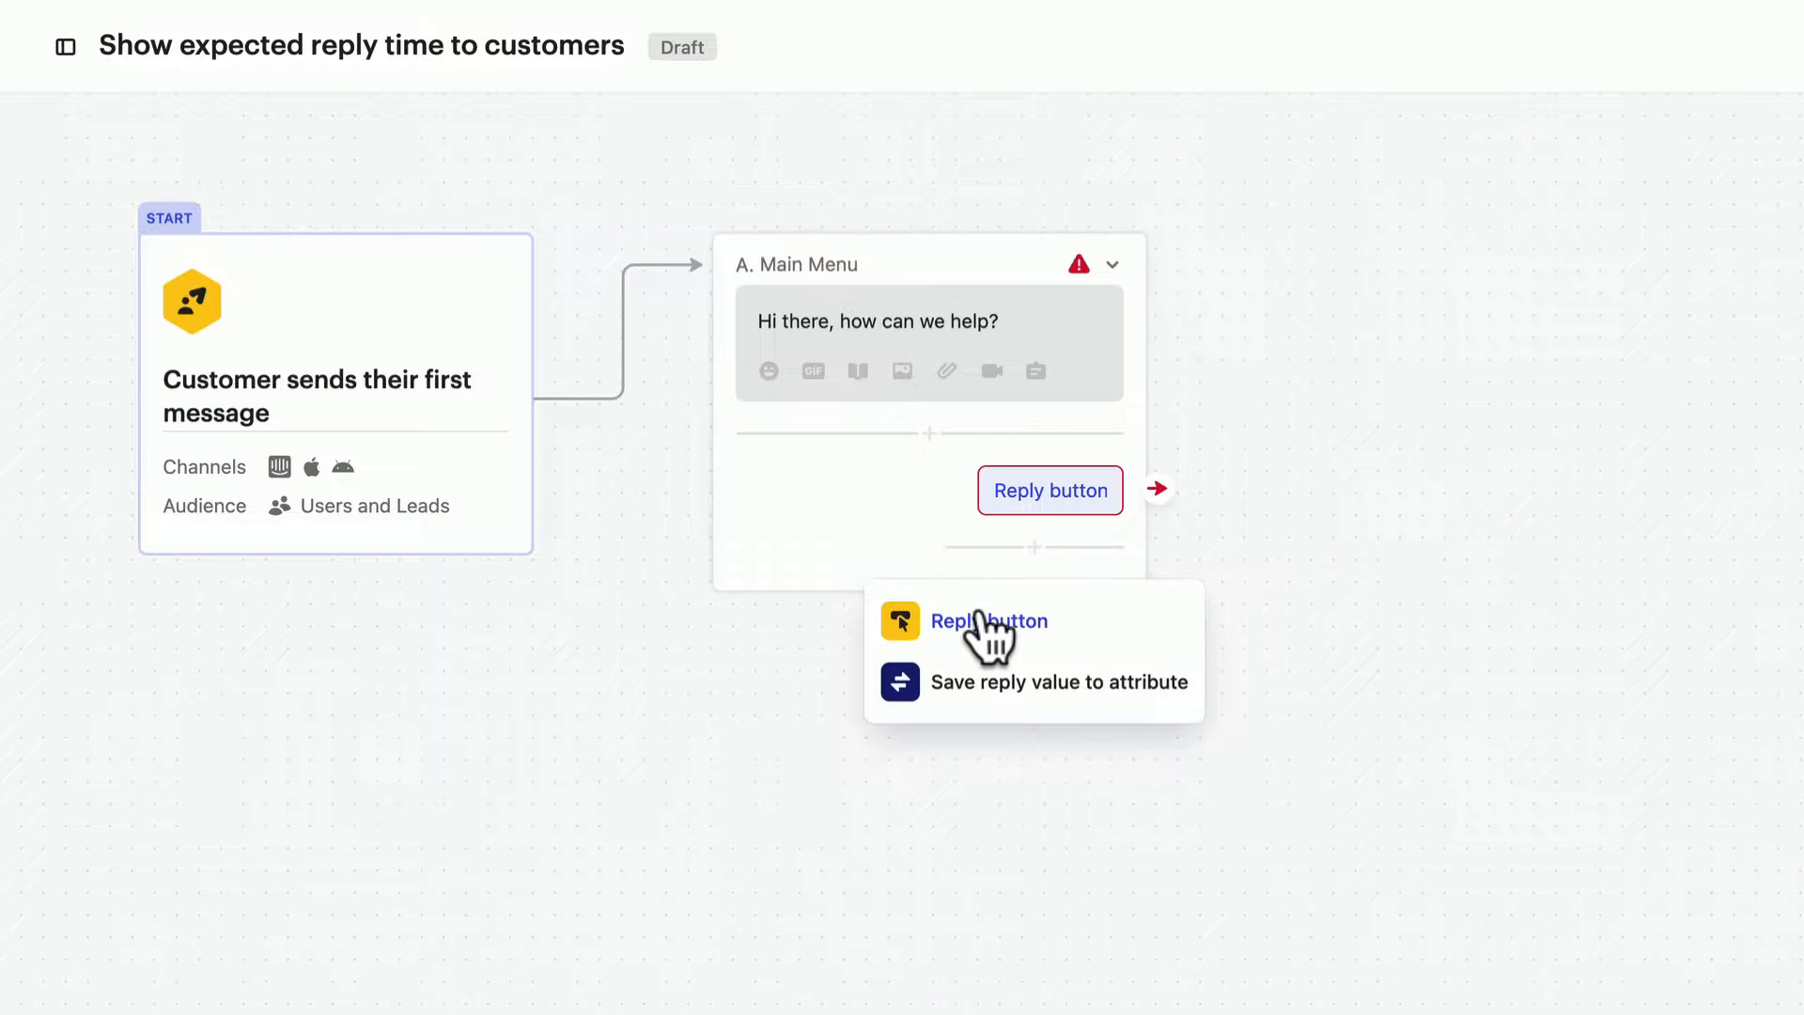
click(990, 620)
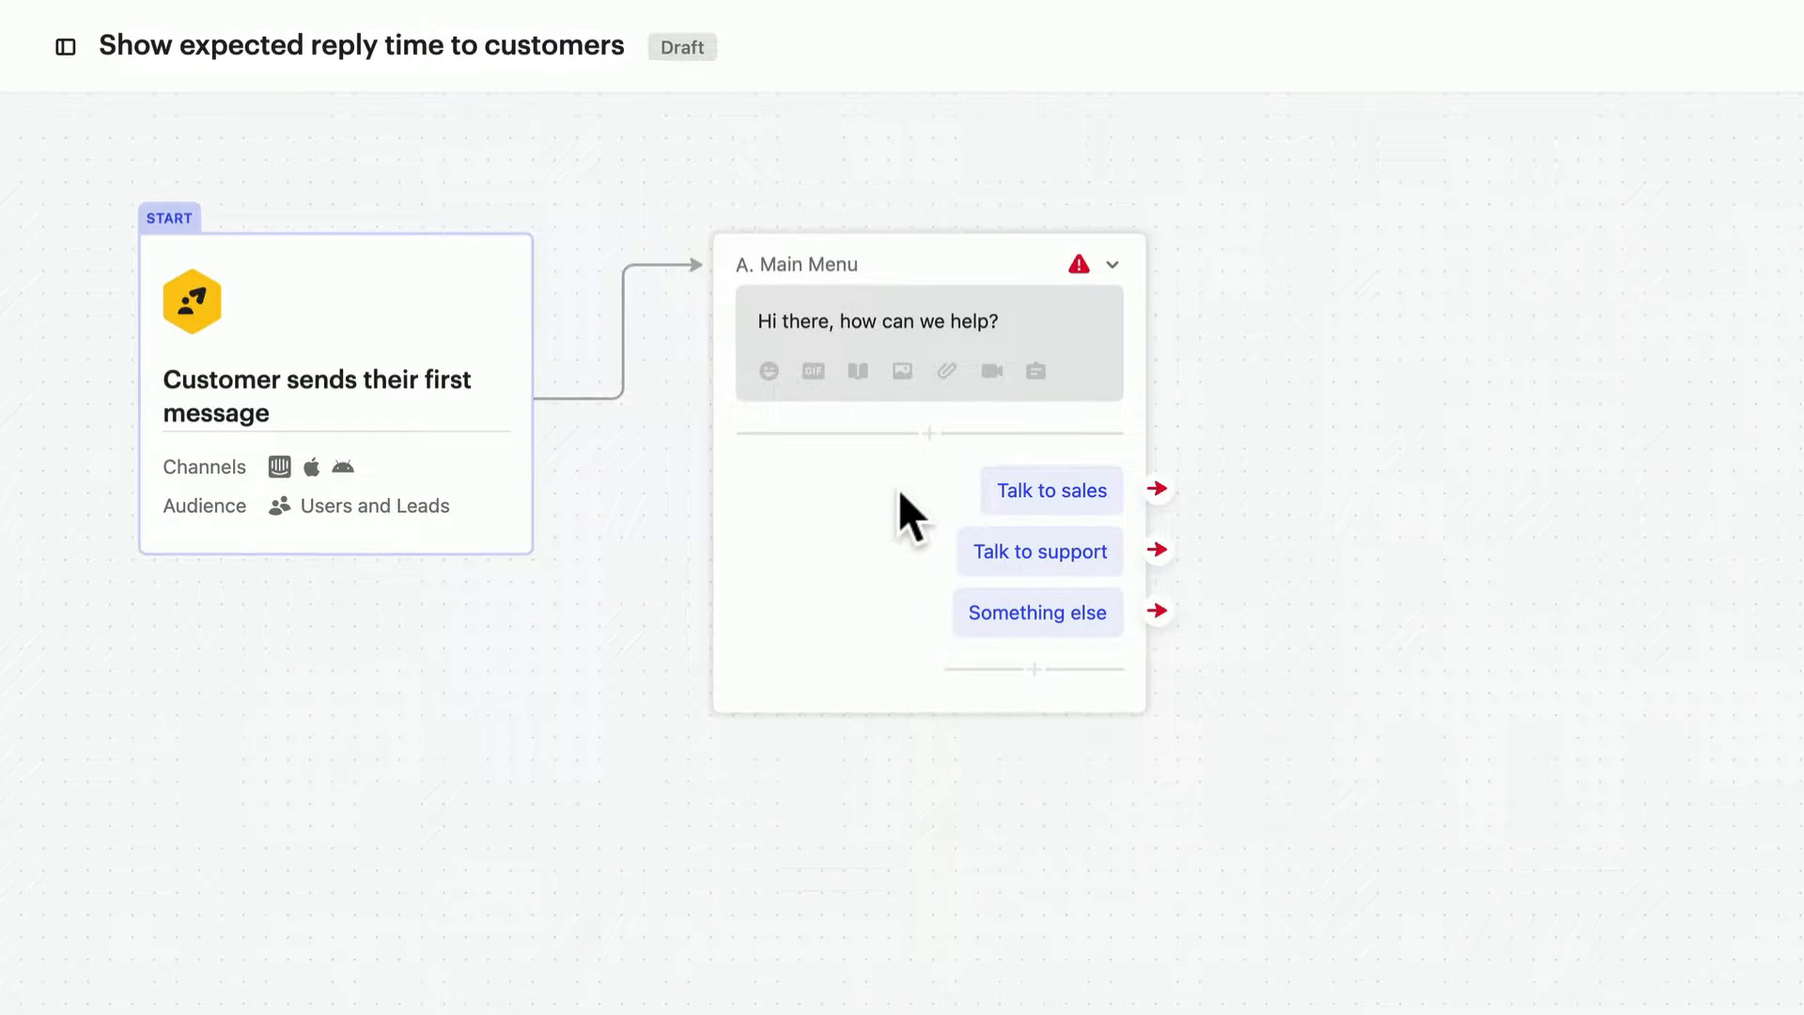
click(1157, 488)
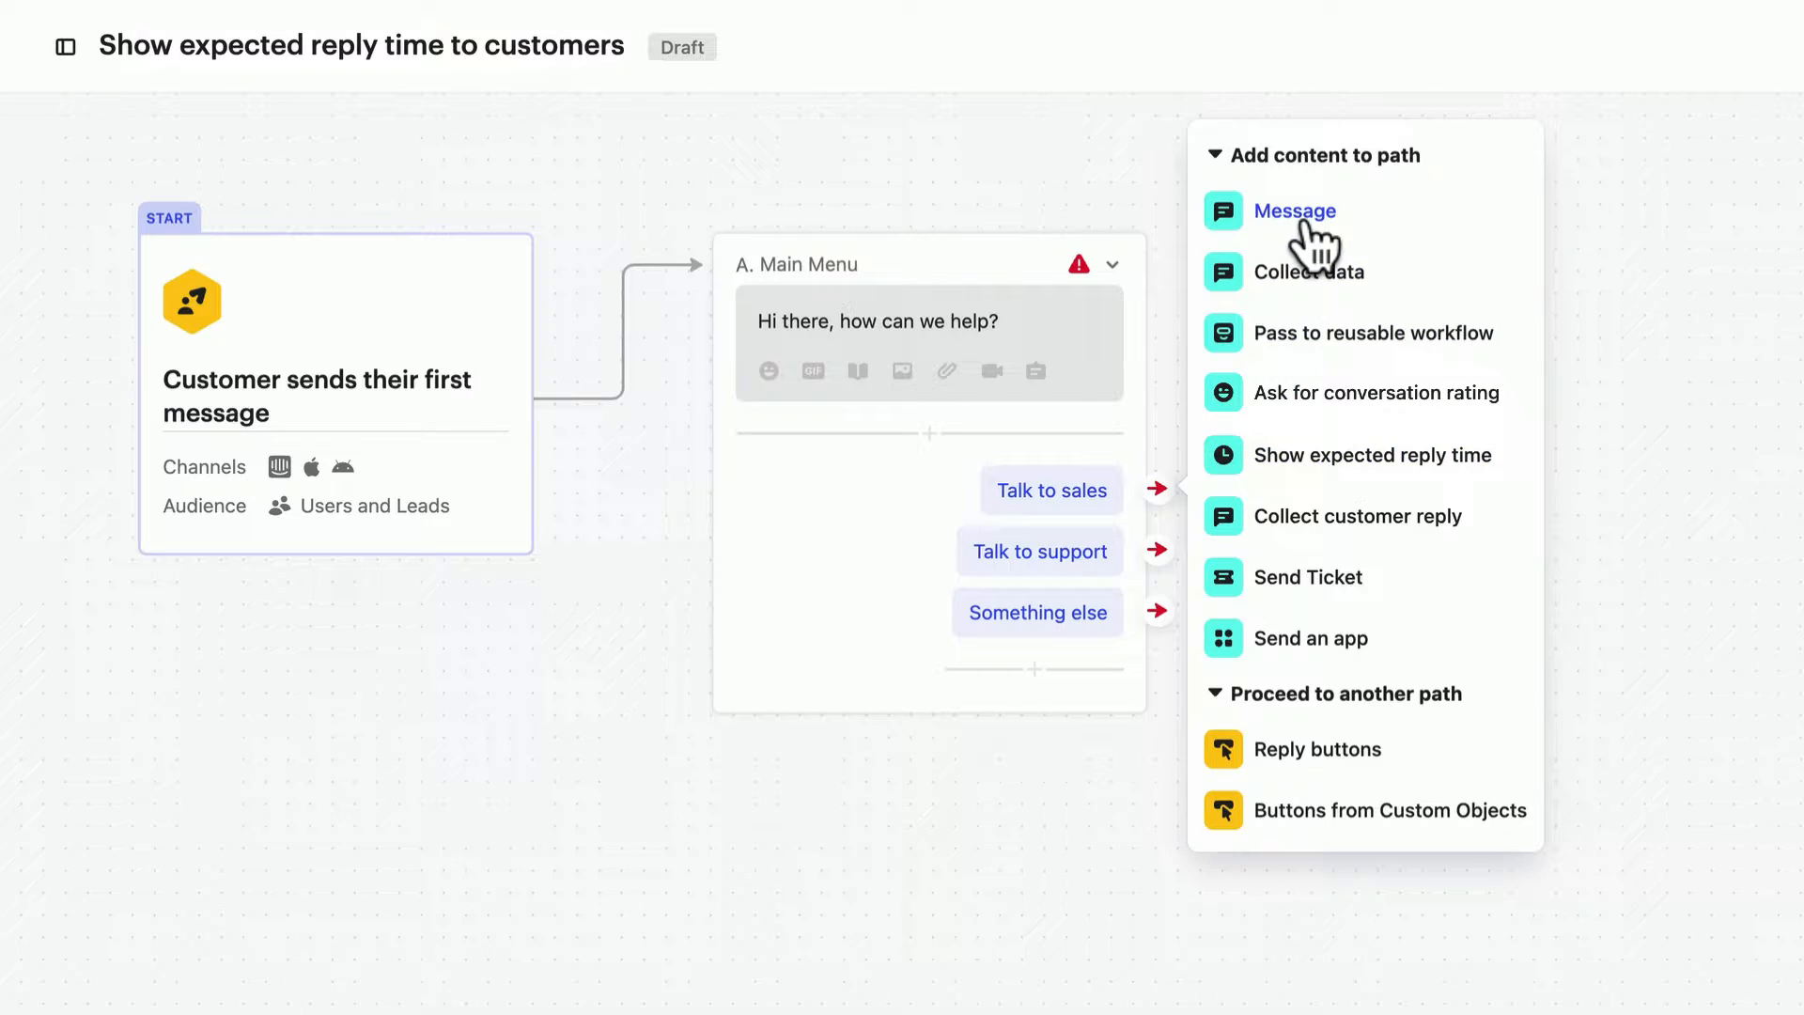
- Give each reply button a message path, naming paths B and C Talk to sales and Talk to support
click(1300, 210)
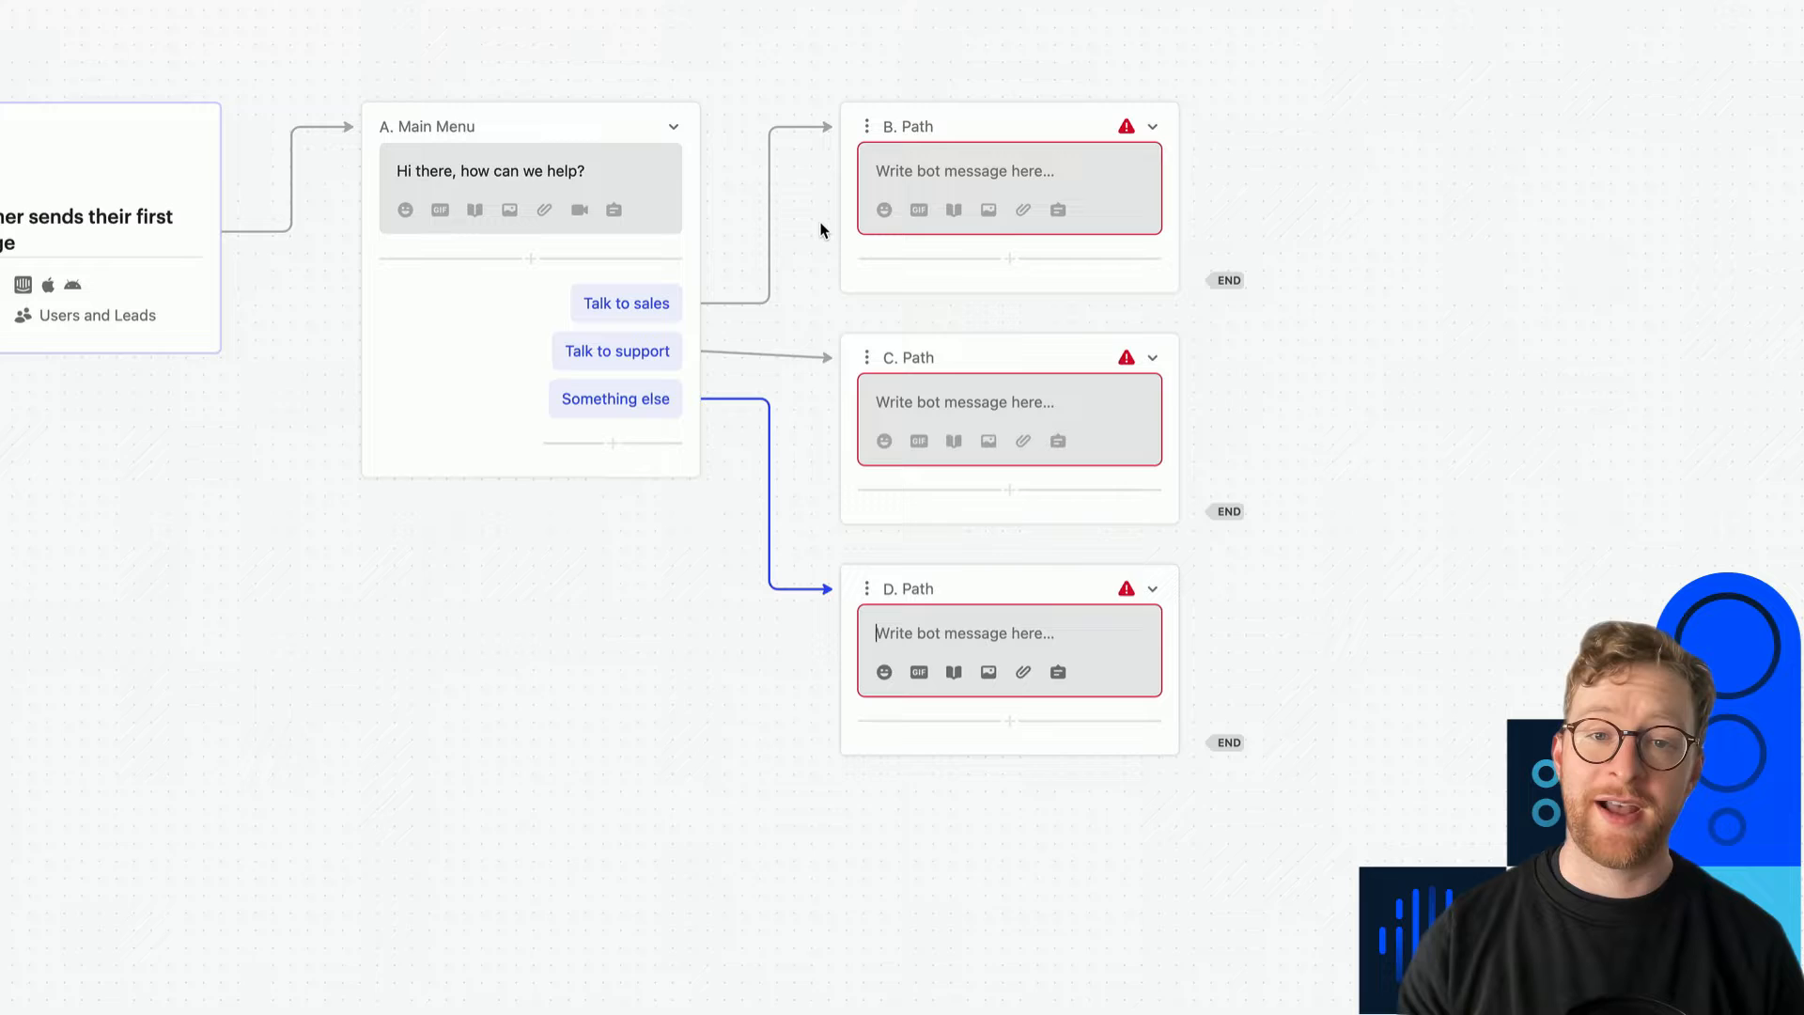
click(94, 962)
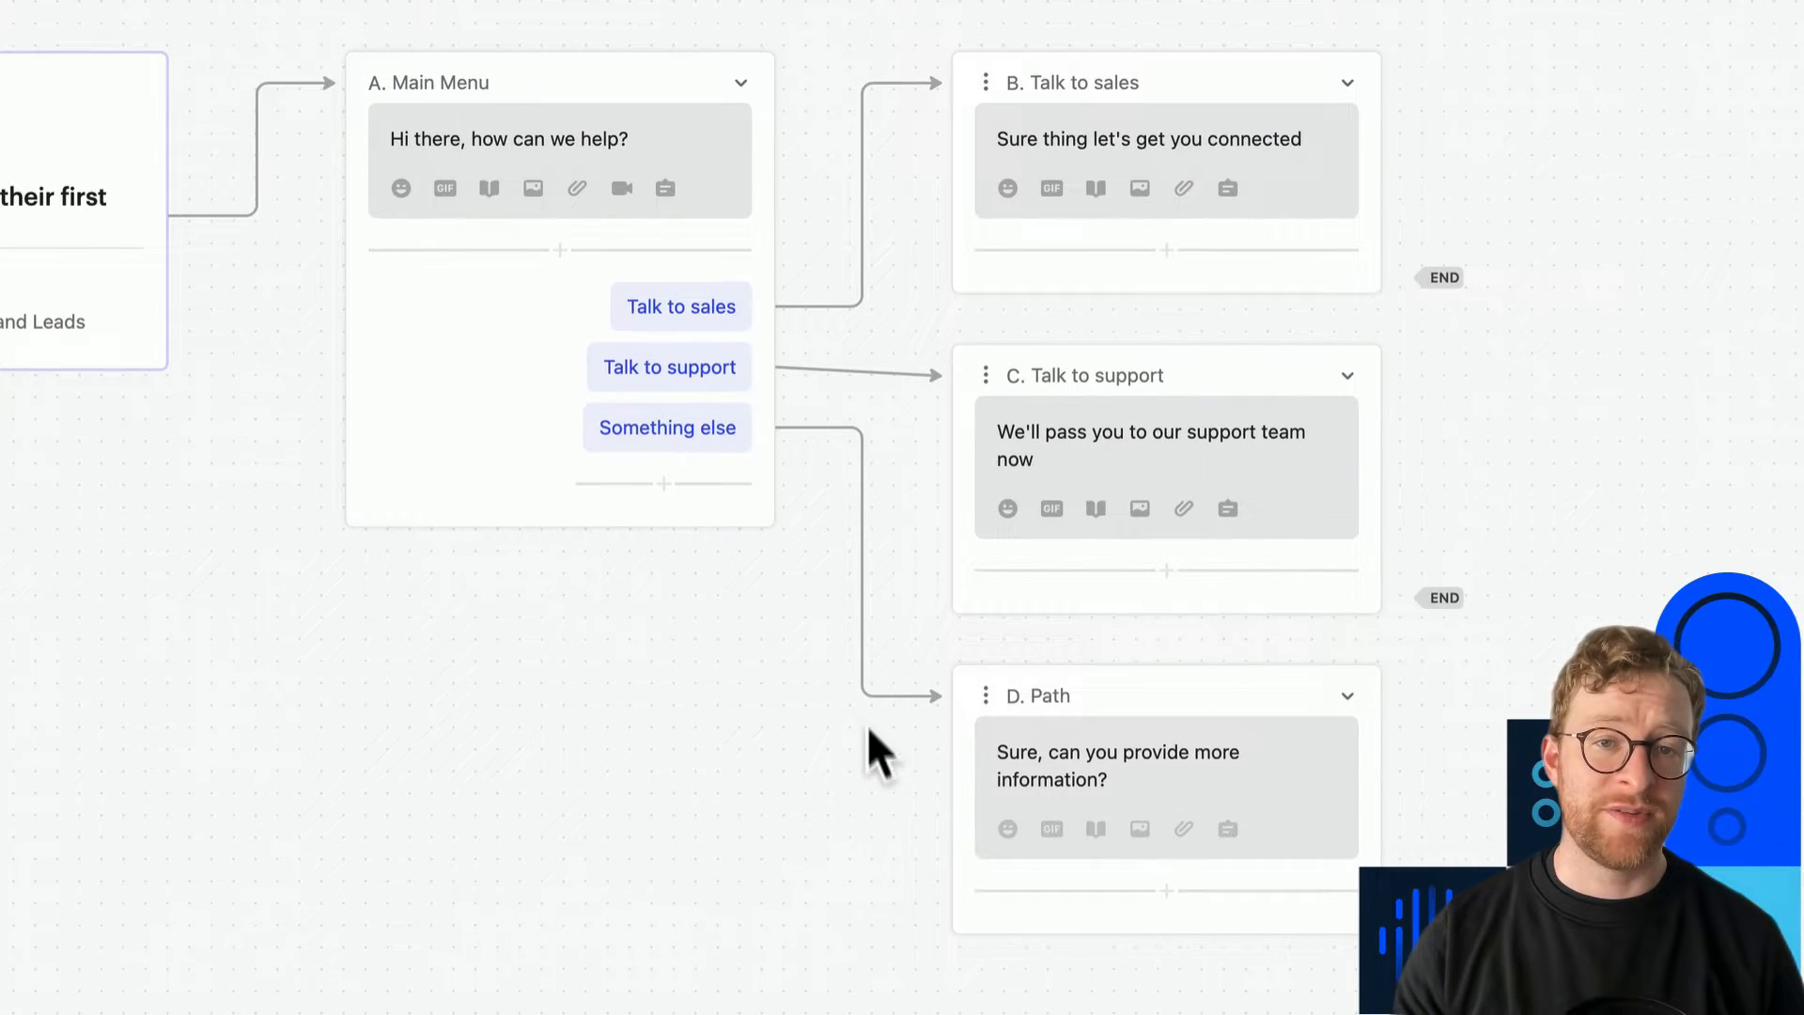
- Remove the Something else connection and delete path D
click(787, 427)
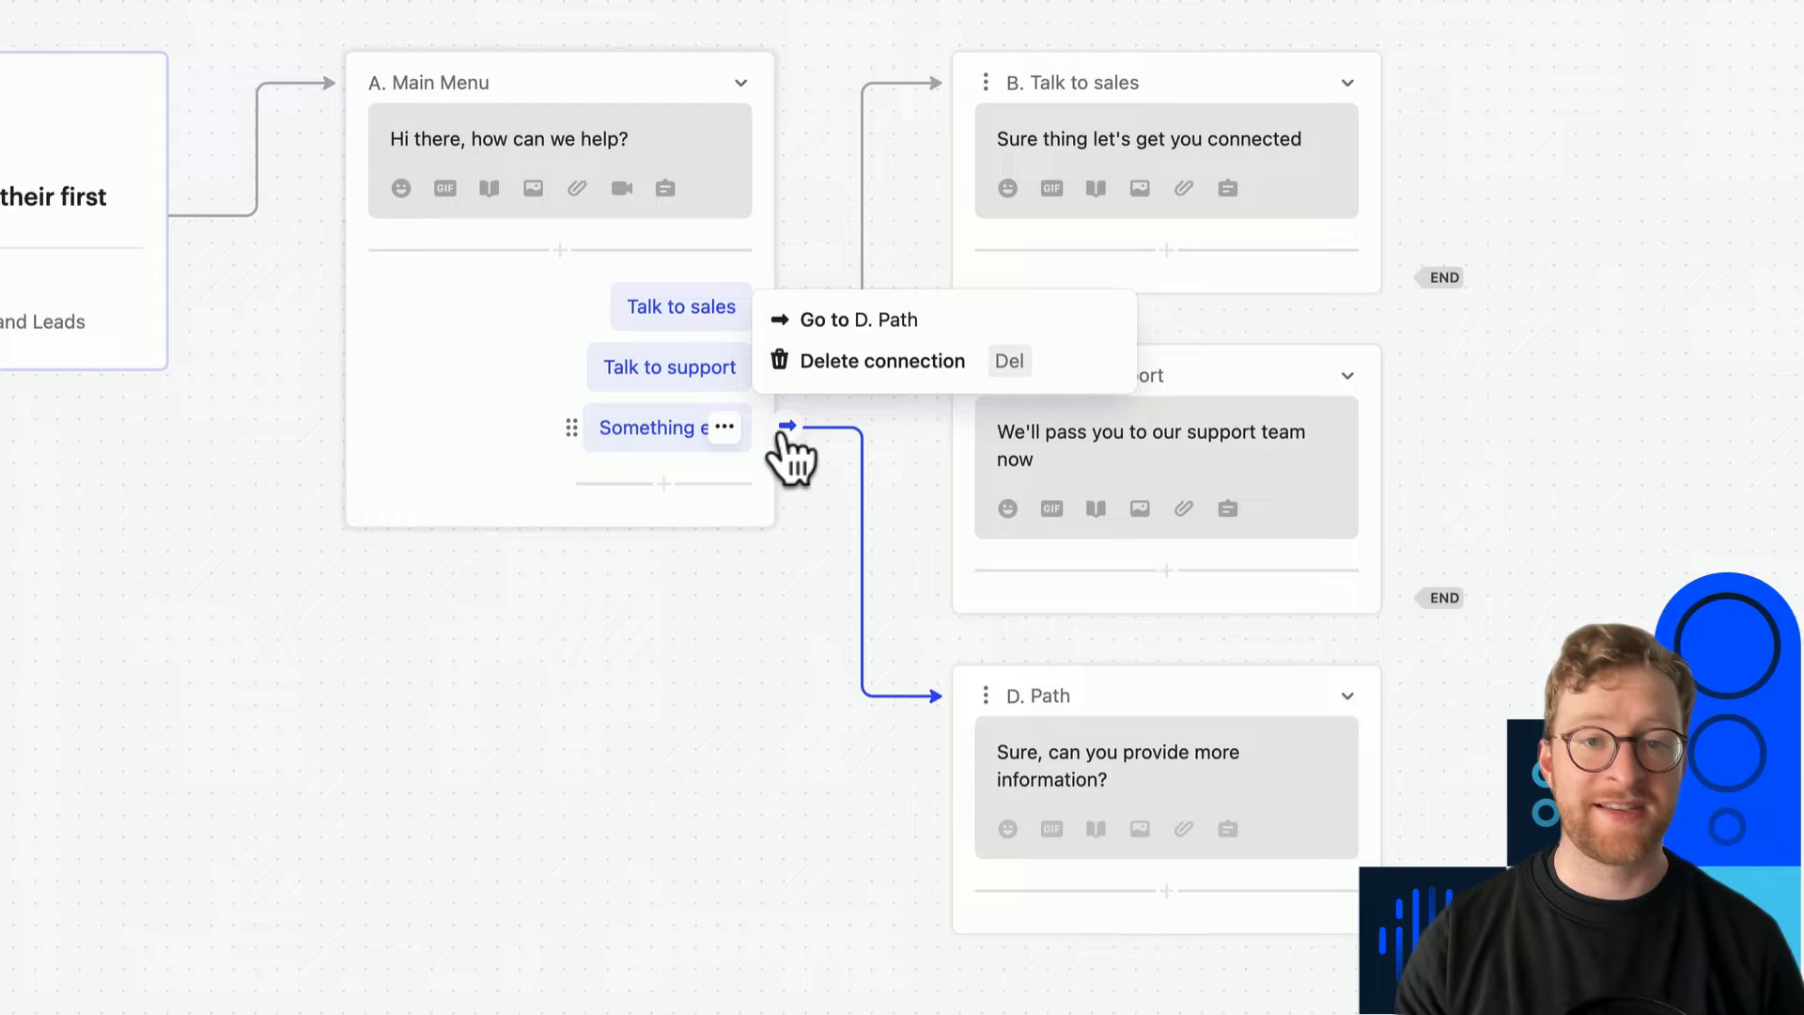
click(882, 360)
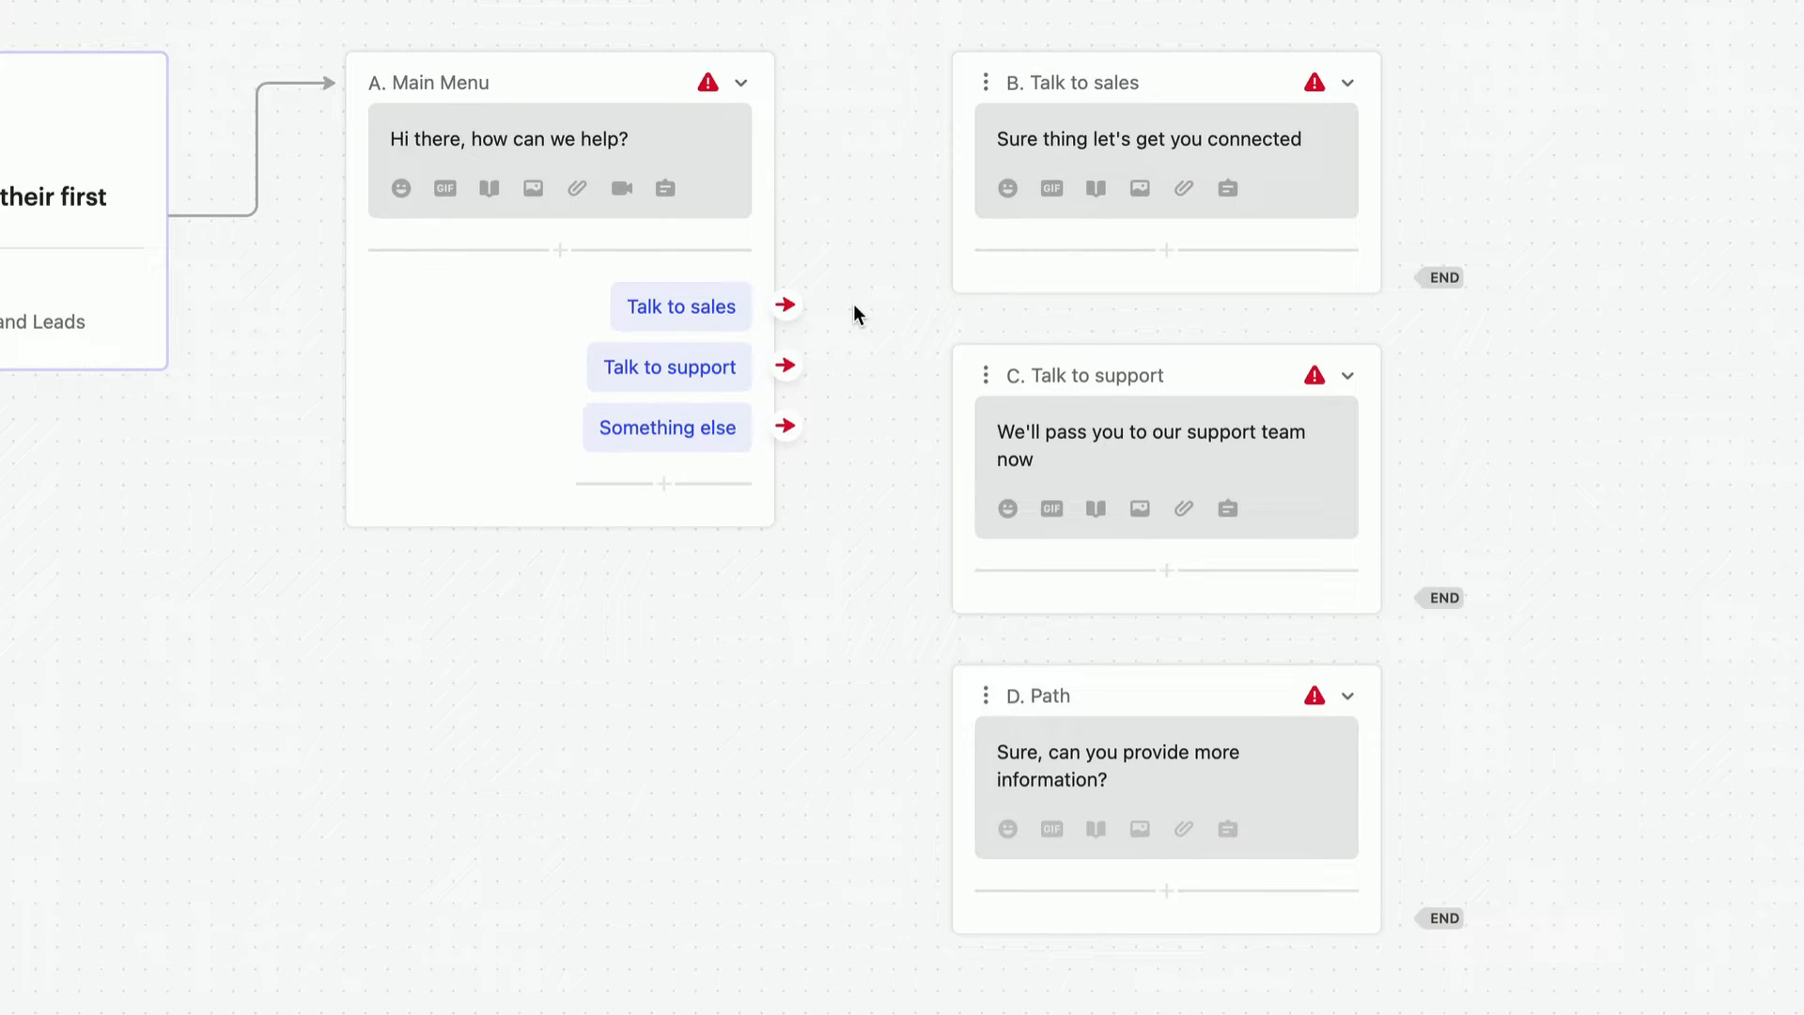
click(986, 695)
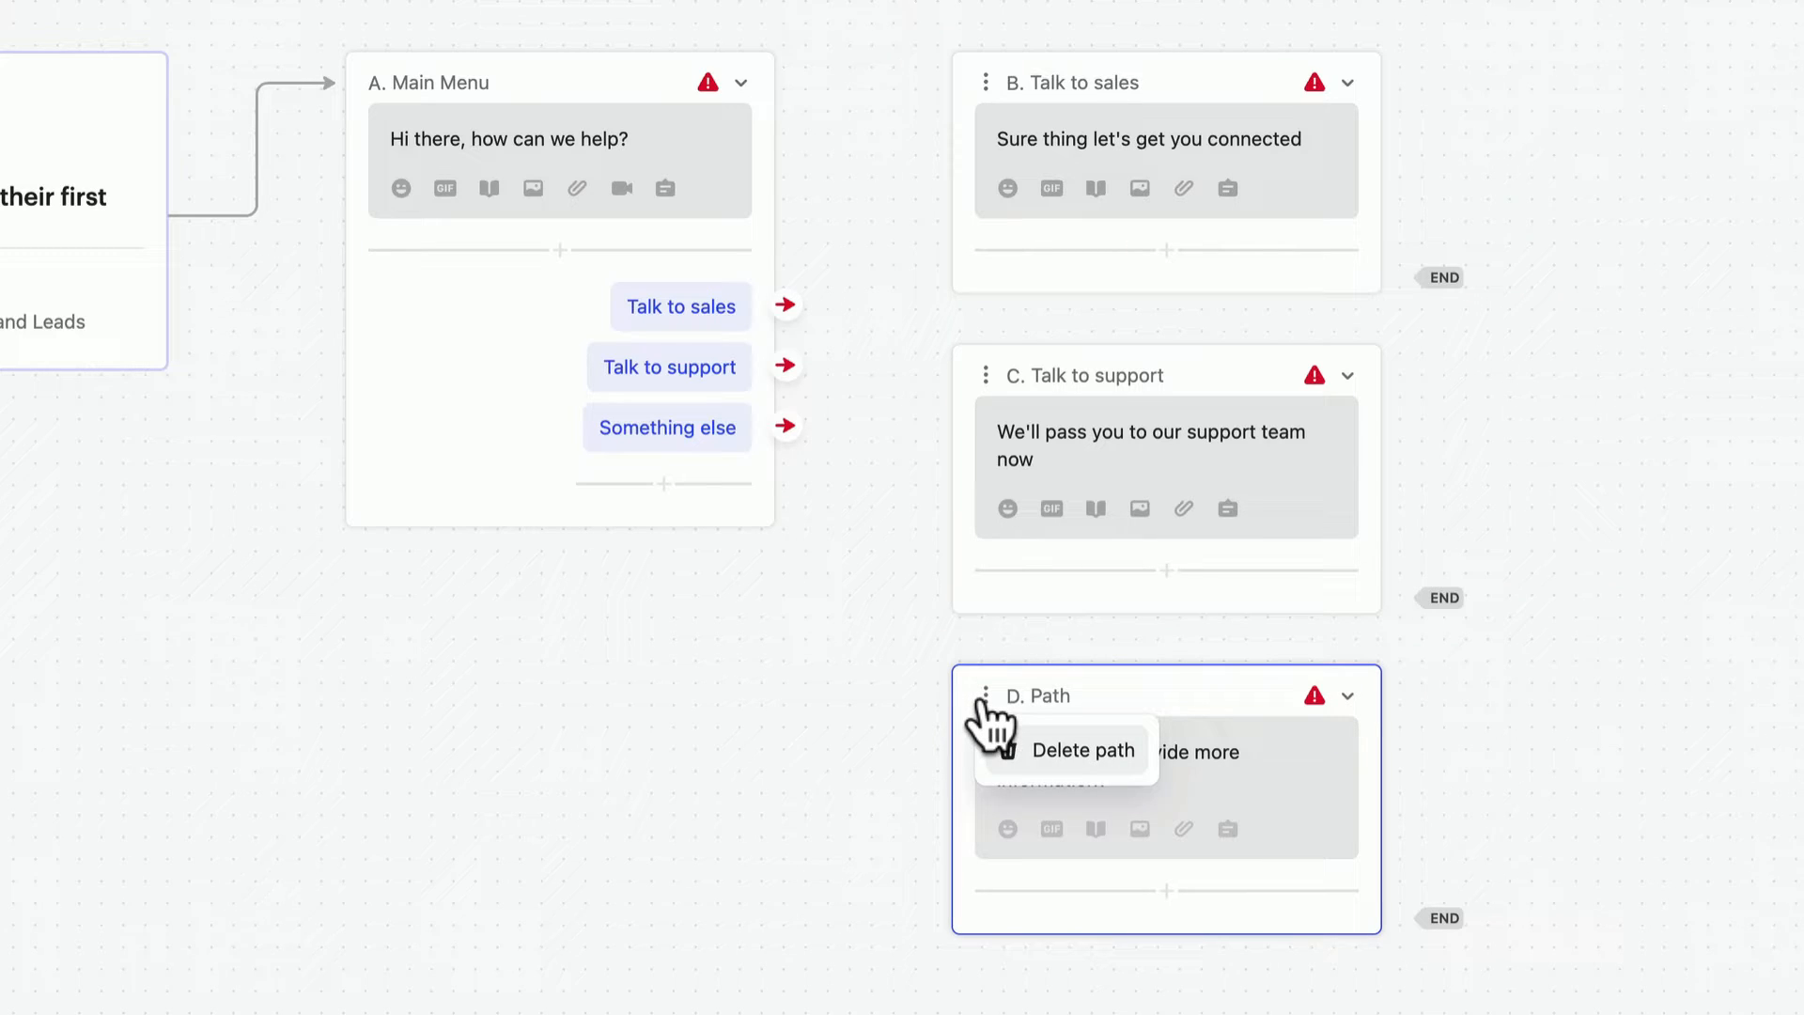
click(1083, 750)
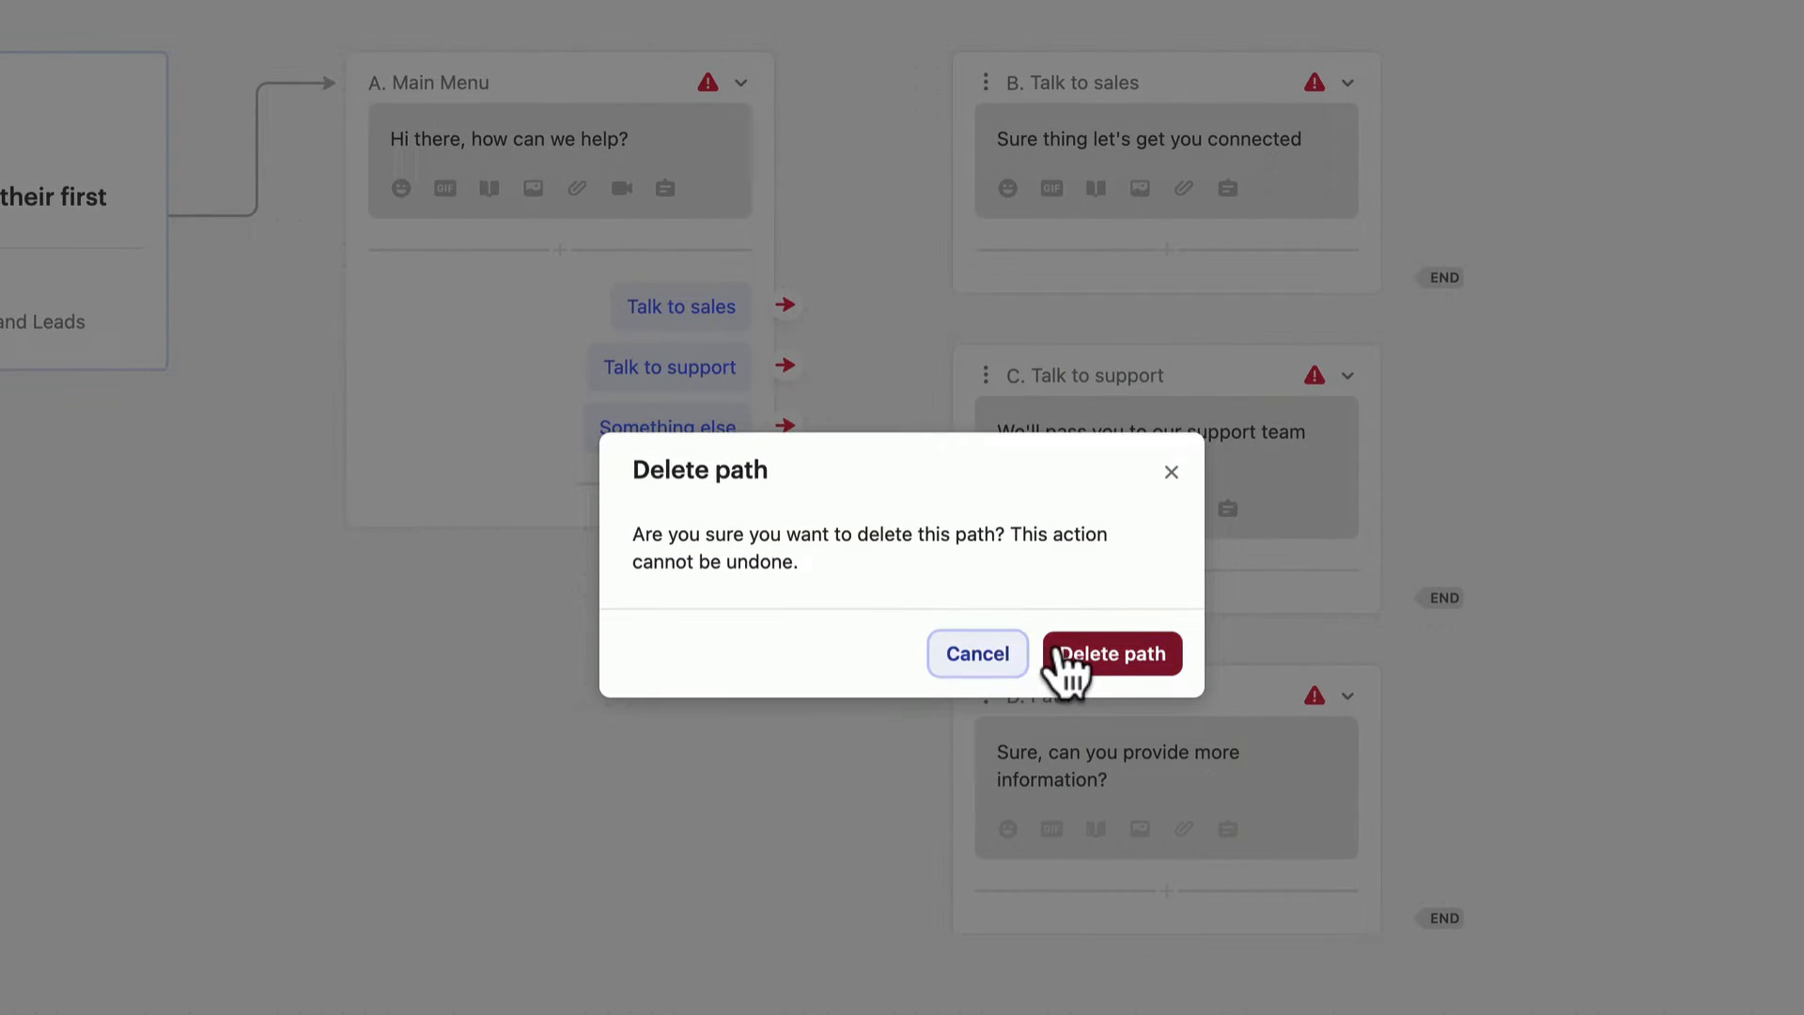
click(1109, 654)
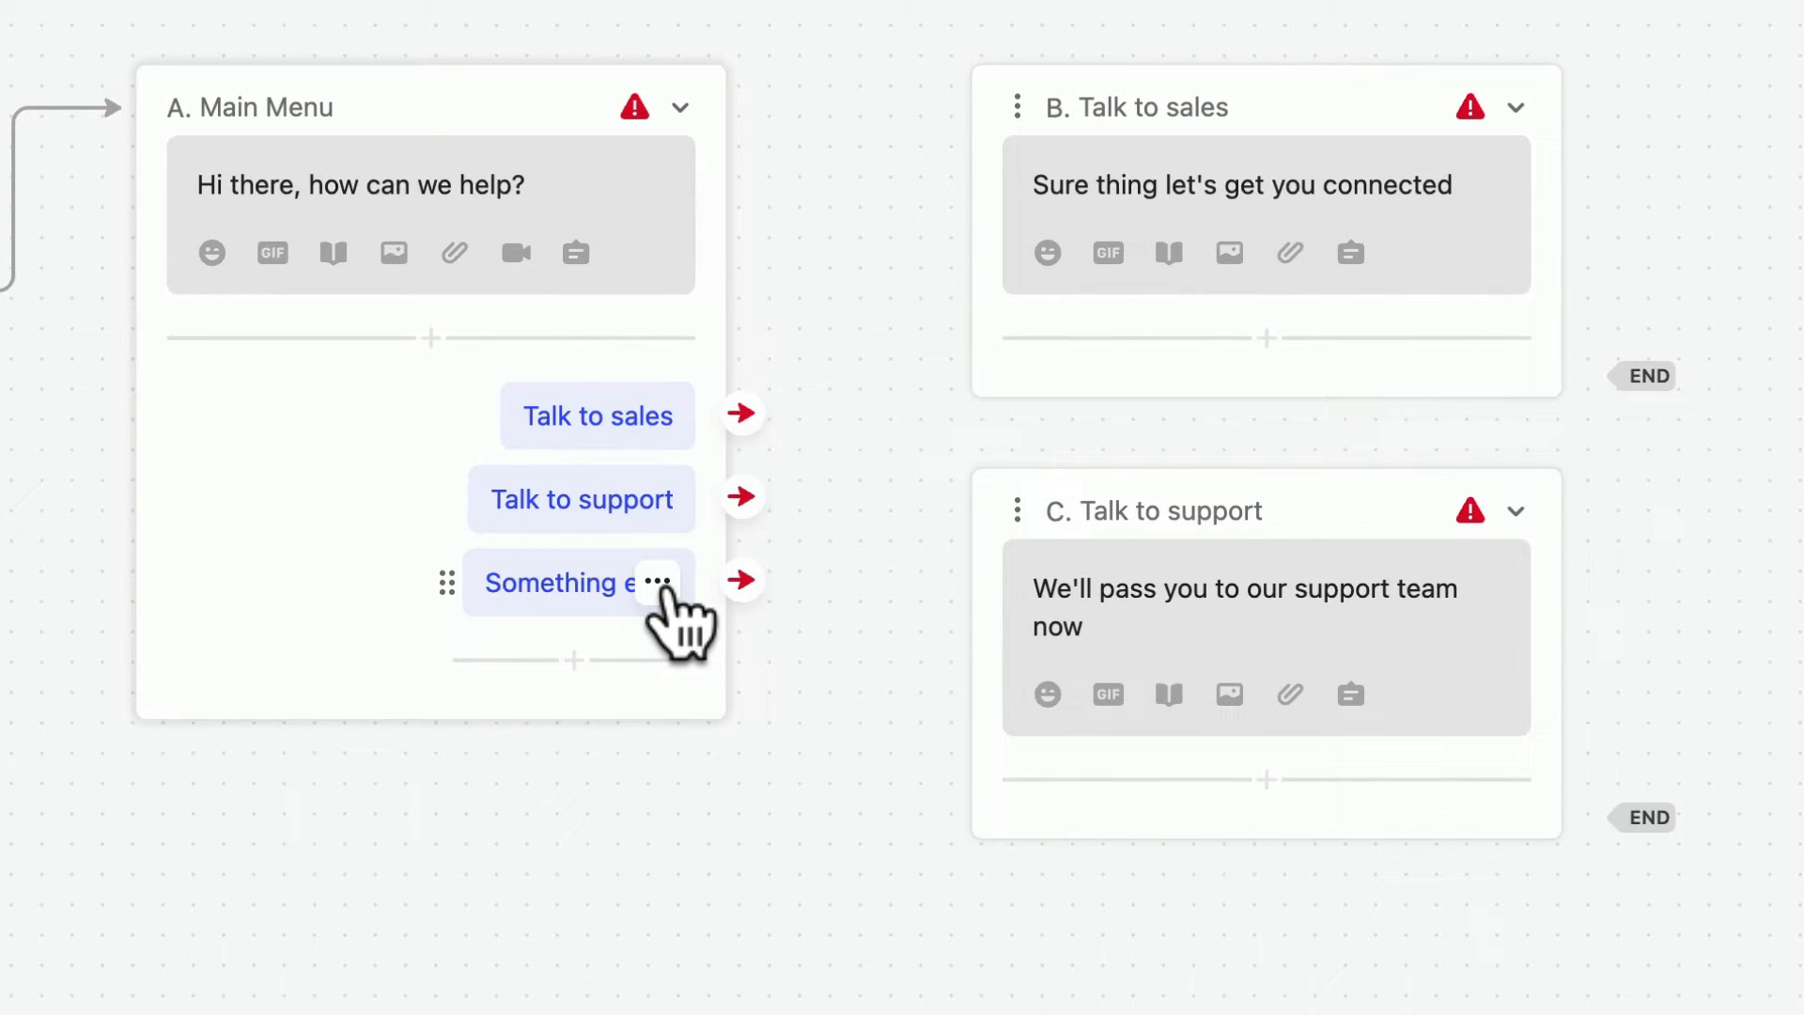
- Remove the Something else button and reconnect Talk to sales and Talk to support to paths B and C
click(657, 582)
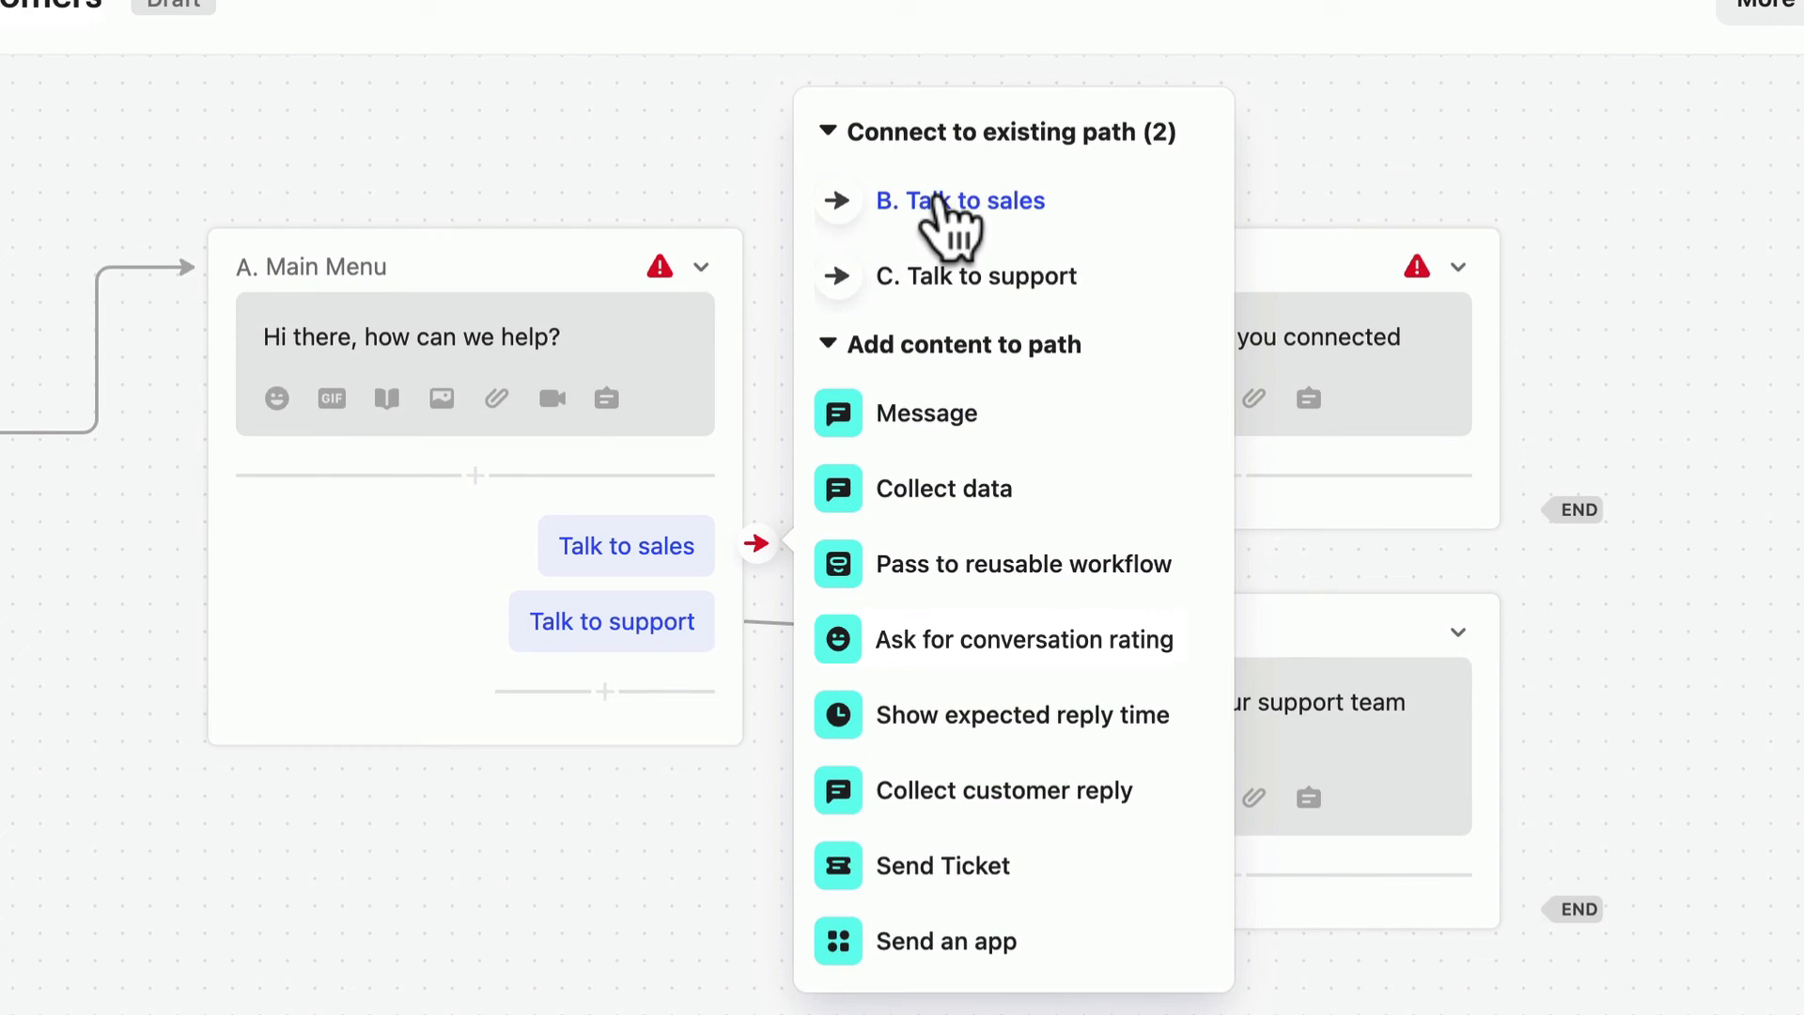
click(960, 200)
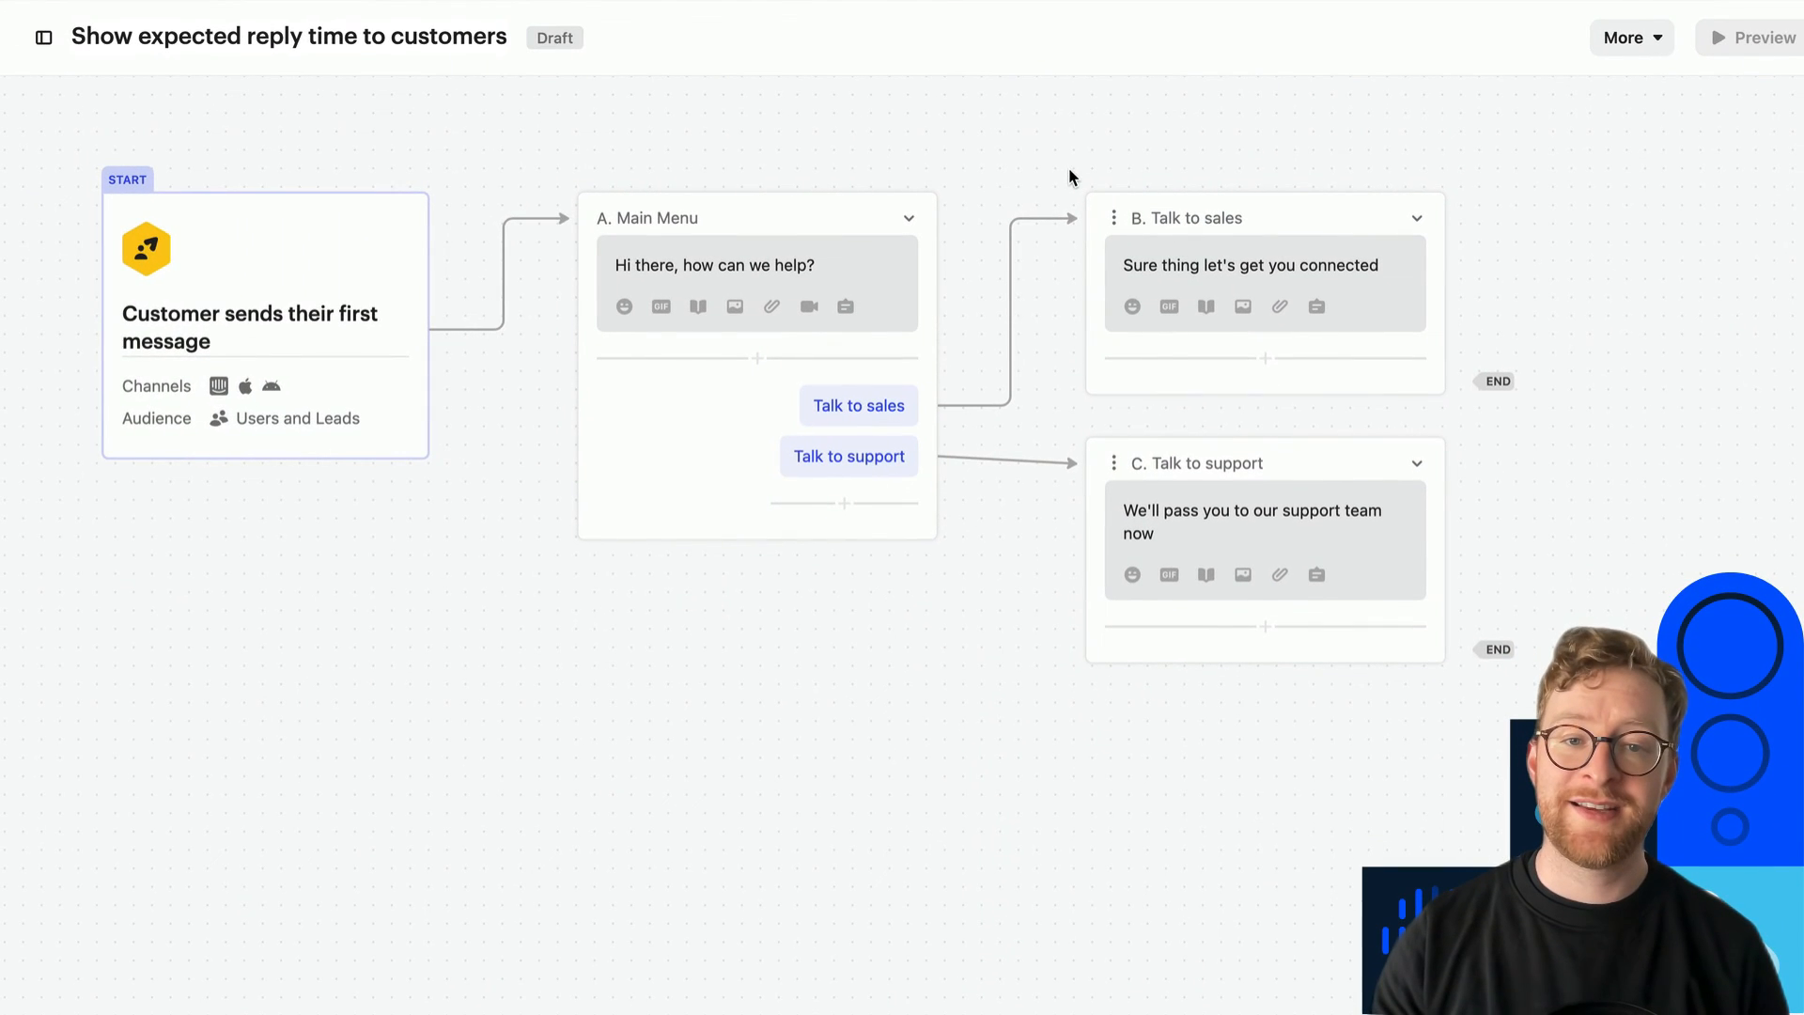